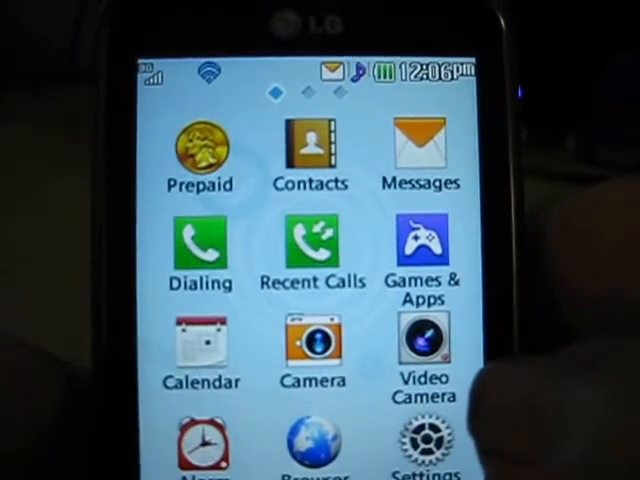
Swipe to the second home page and long-press empty space to open Add Shortcut
{"action": "scroll", "scroll_direction": "left", "scroll_amount": 3}
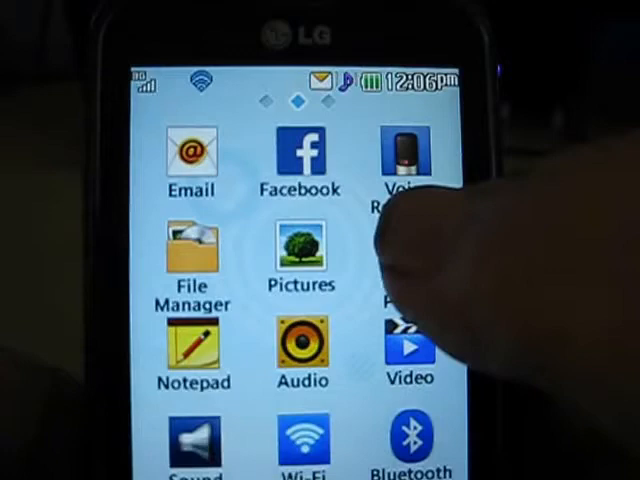
{"action": "left_click", "coordinate": [302, 350]}
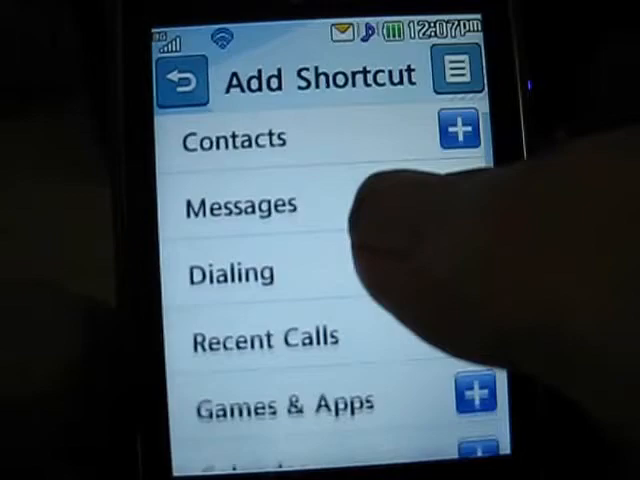
Scroll the Add Shortcut list until Music Player sits at the top above Notepad
{"action": "scroll", "scroll_direction": "down", "scroll_amount": 3}
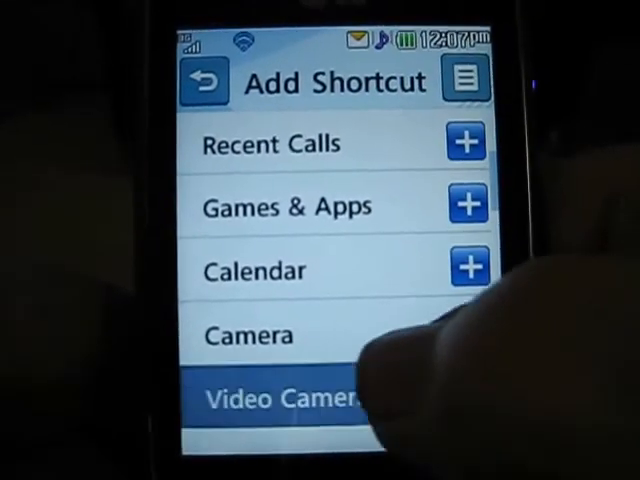
{"action": "scroll", "scroll_direction": "down", "scroll_amount": 3}
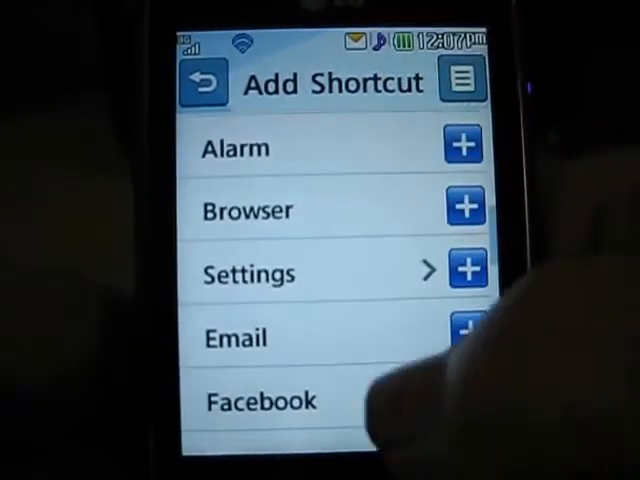
{"action": "scroll", "scroll_direction": "down", "scroll_amount": 3}
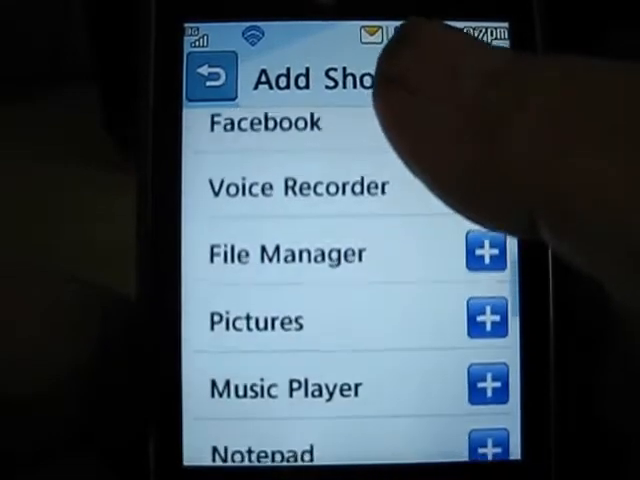
{"action": "scroll", "scroll_direction": "up", "scroll_amount": 3}
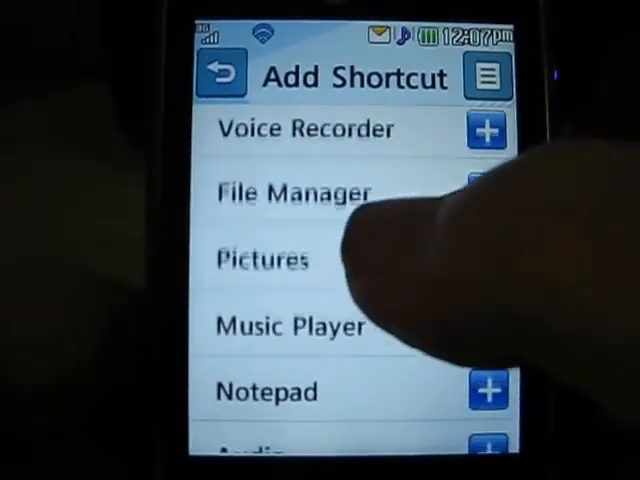
{"action": "scroll", "scroll_direction": "down", "scroll_amount": 3}
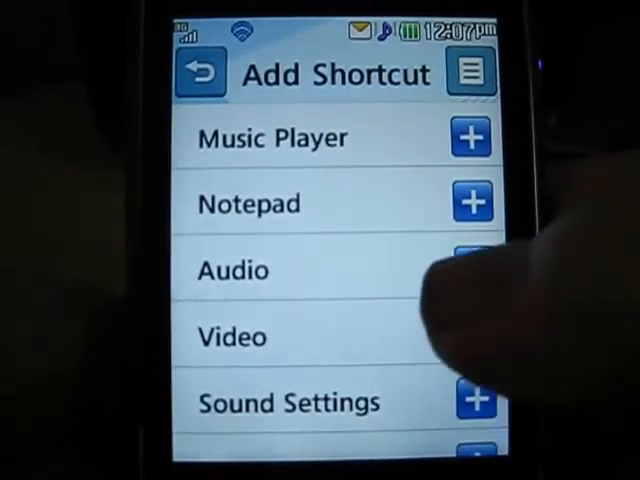